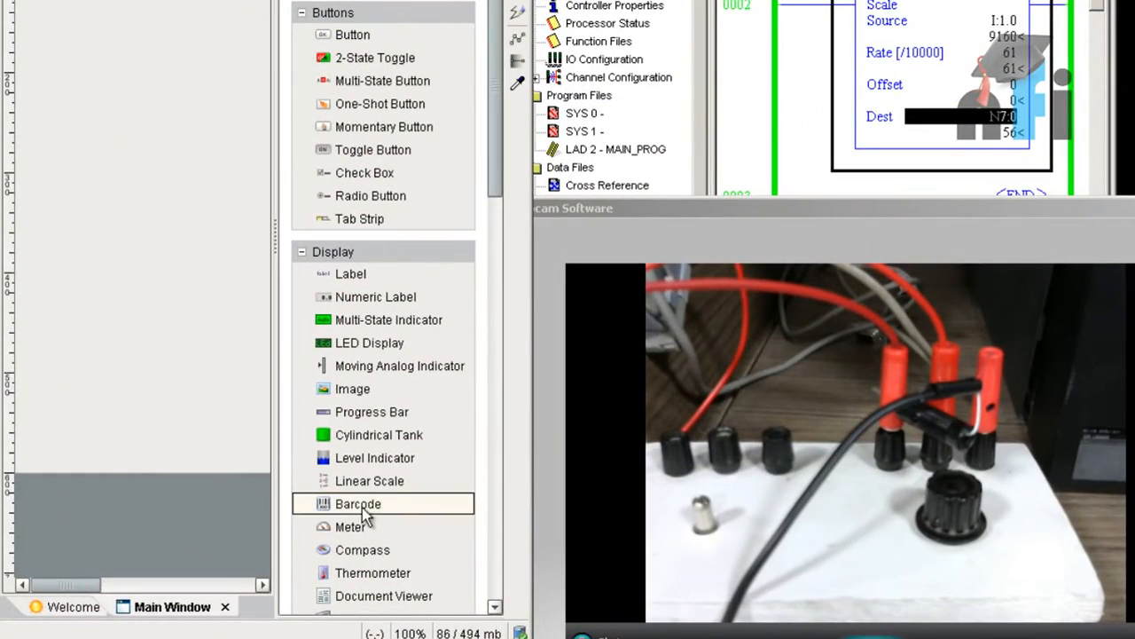
- Place a Meter component from the Display palette onto the Main Window canvas
{"action": "left_click", "coordinate": [365, 529]}
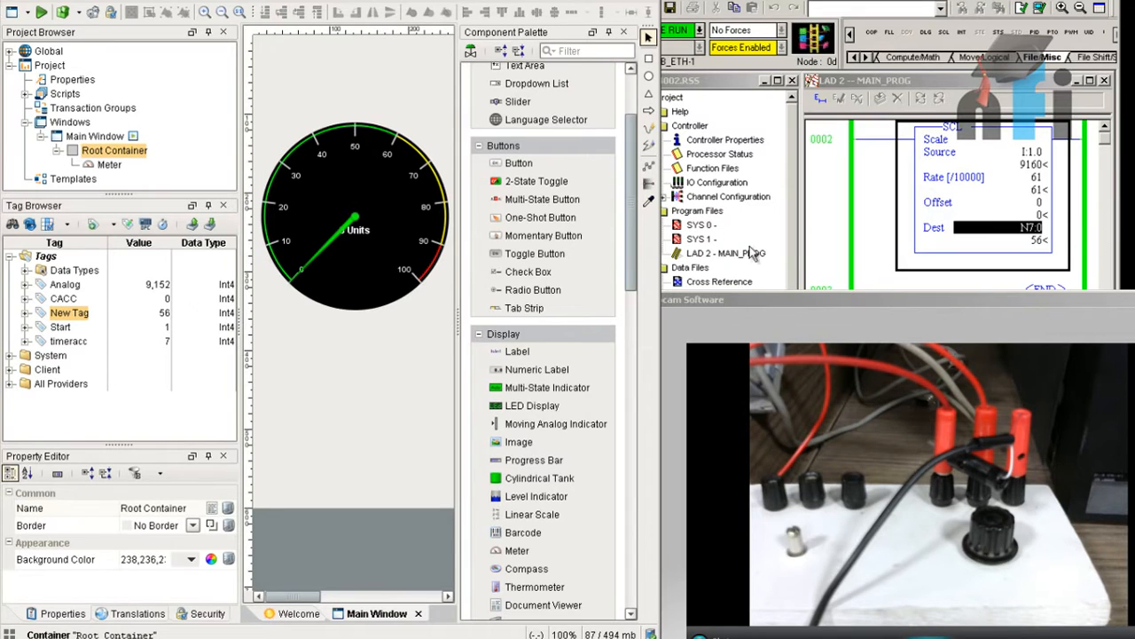
- Resize and raise the meter, binding its Value to New Tag so it reads 56
{"action": "left_click", "coordinate": [355, 213]}
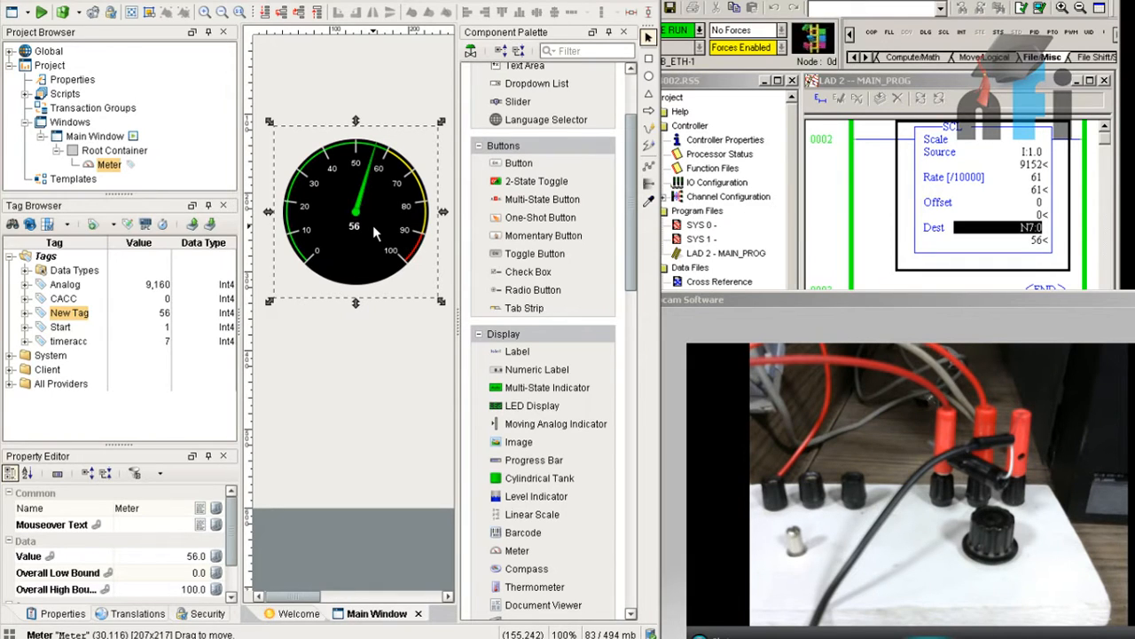
{"action": "mouse_move", "coordinate": [364, 259]}
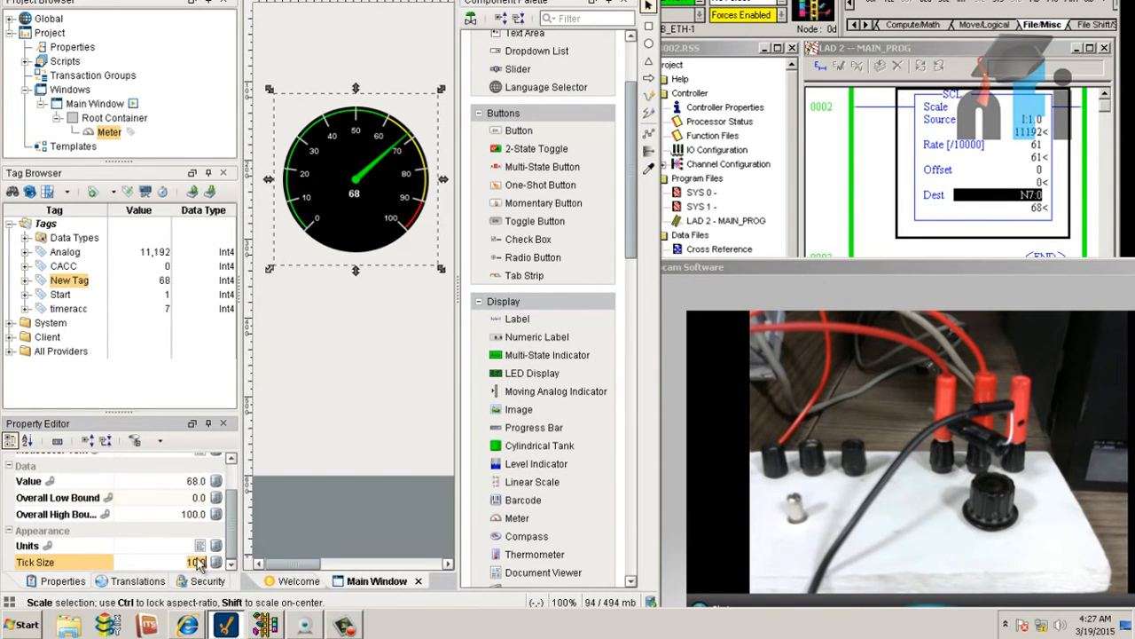
{"action": "type", "text": "5.0"}
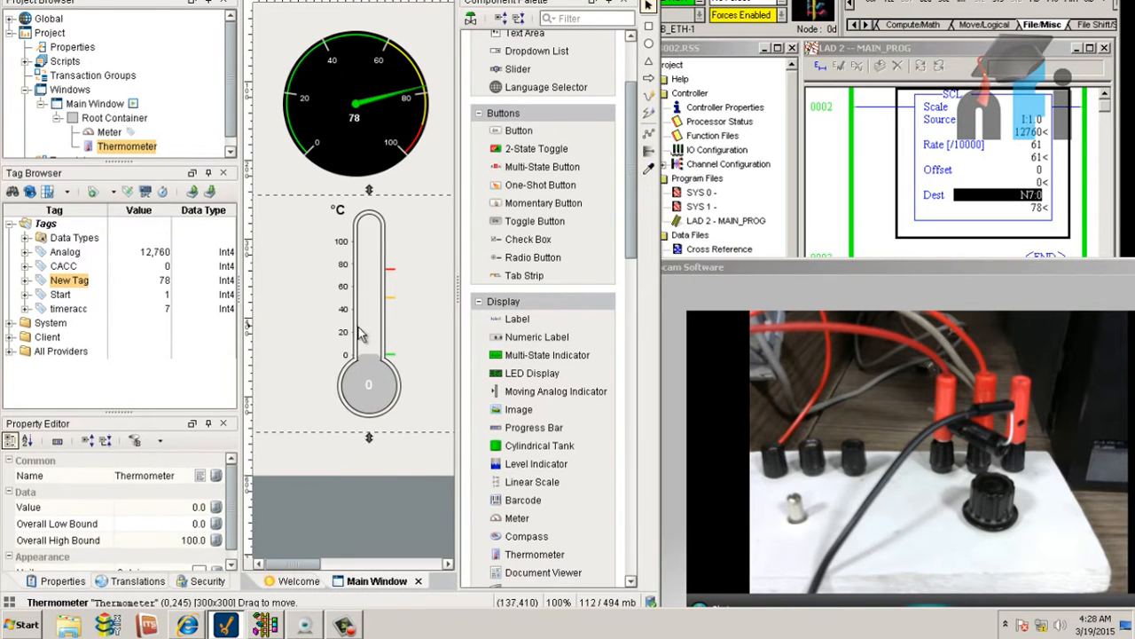
{"action": "mouse_move", "coordinate": [348, 259]}
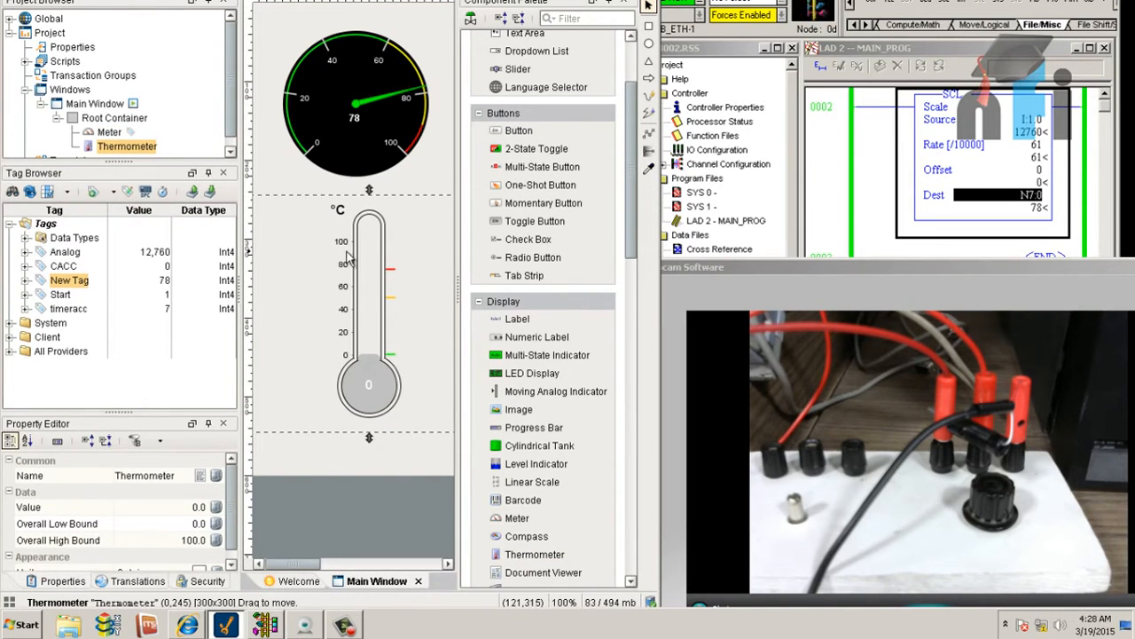
{"action": "mouse_move", "coordinate": [330, 333]}
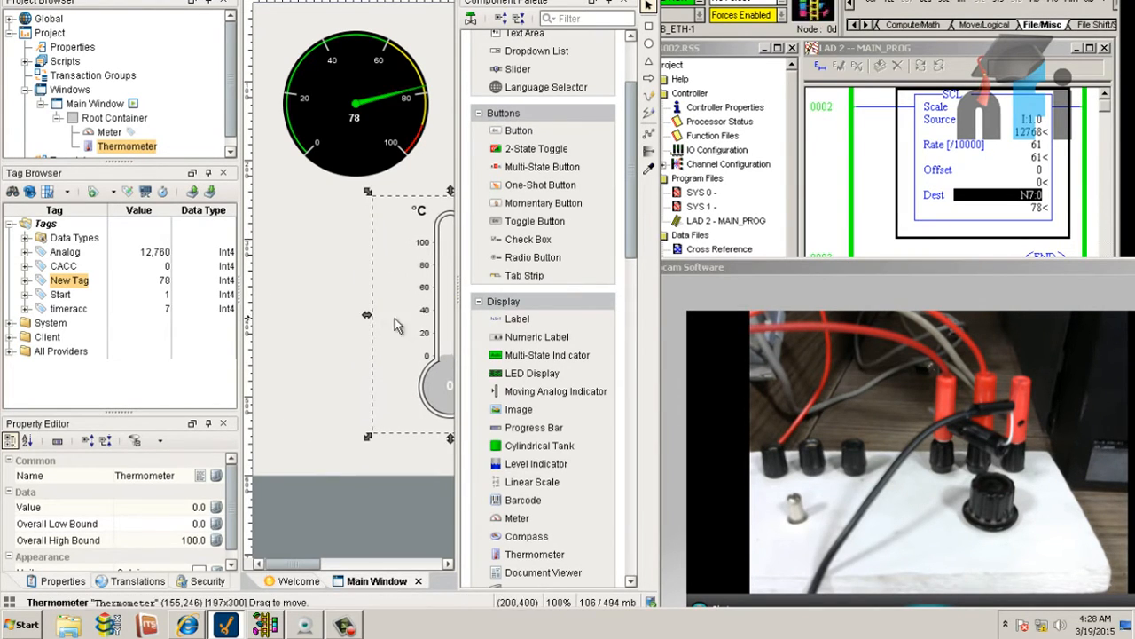
- Widen the Thermometer and shift it to sit centered beneath the meter gauge
{"action": "left_click_drag", "start_coordinate": [426, 311], "coordinate": [369, 311]}
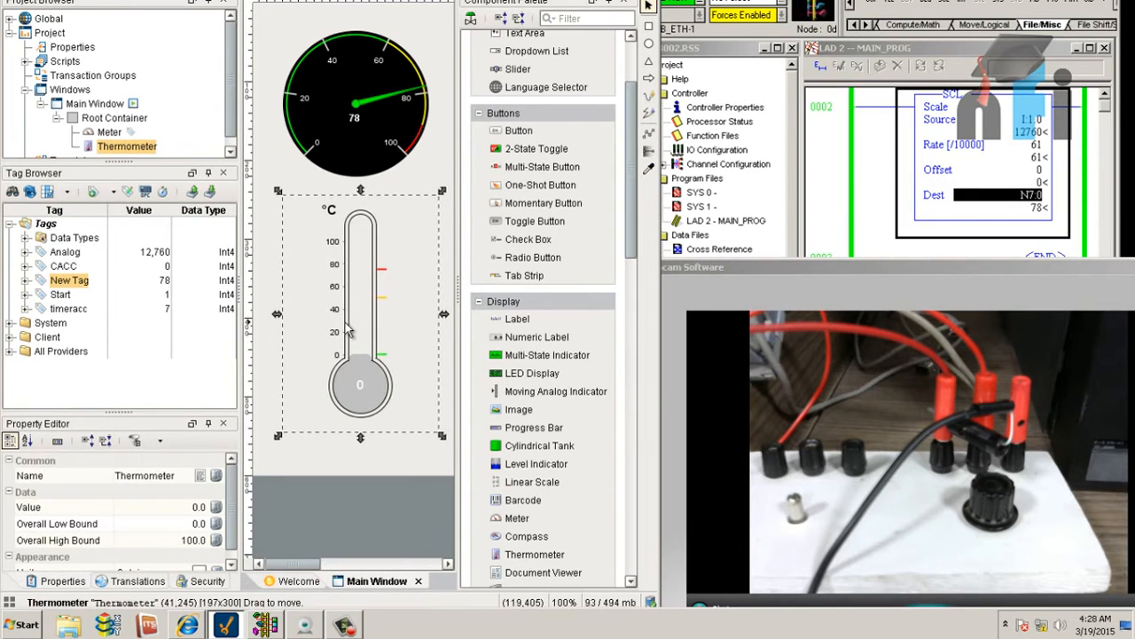
{"action": "mouse_move", "coordinate": [965, 477]}
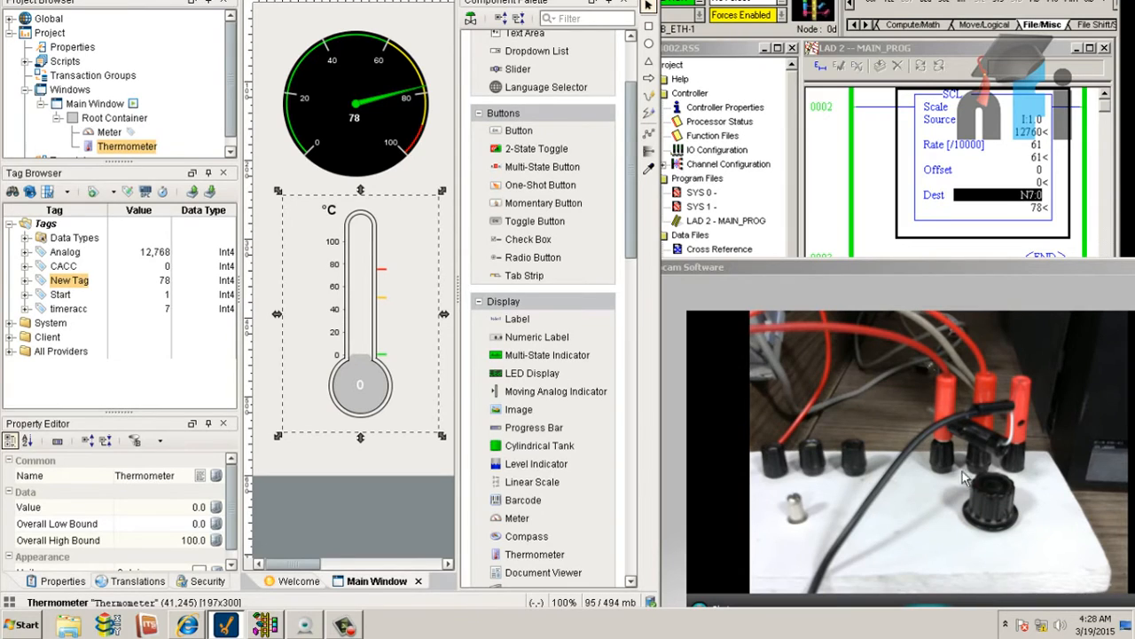
{"action": "mouse_move", "coordinate": [995, 482]}
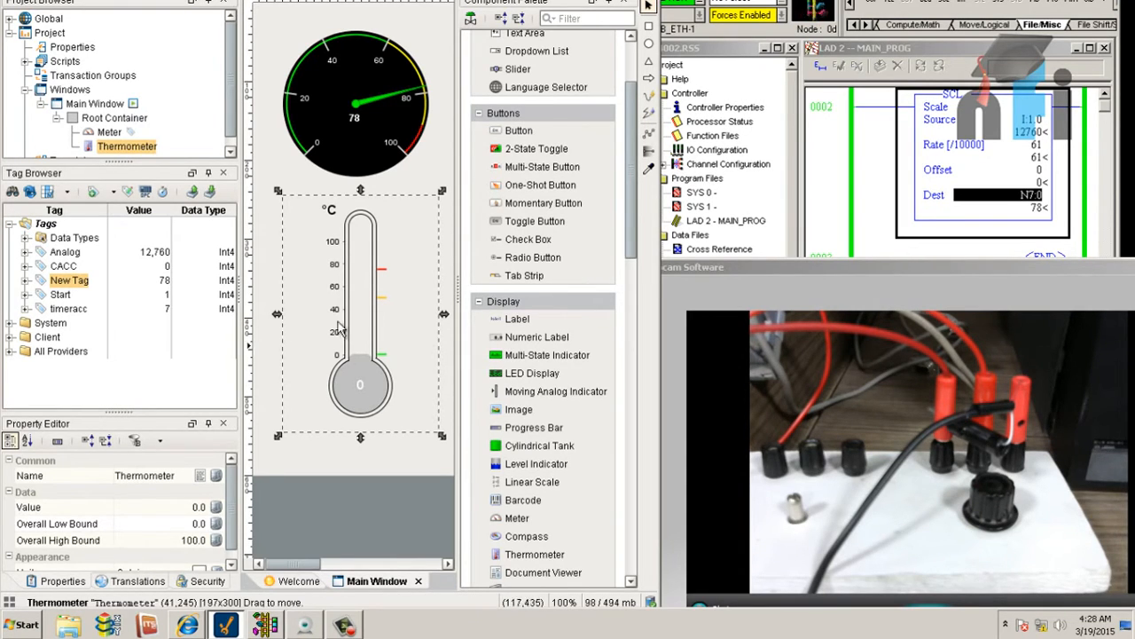
{"action": "mouse_move", "coordinate": [398, 333]}
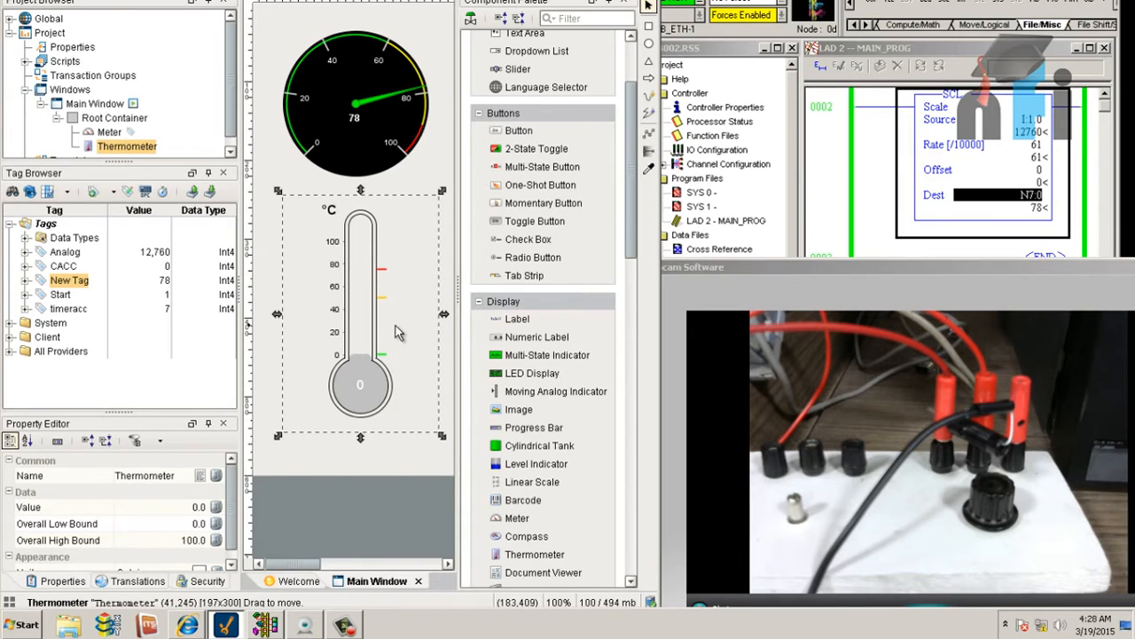
{"action": "mouse_move", "coordinate": [387, 328]}
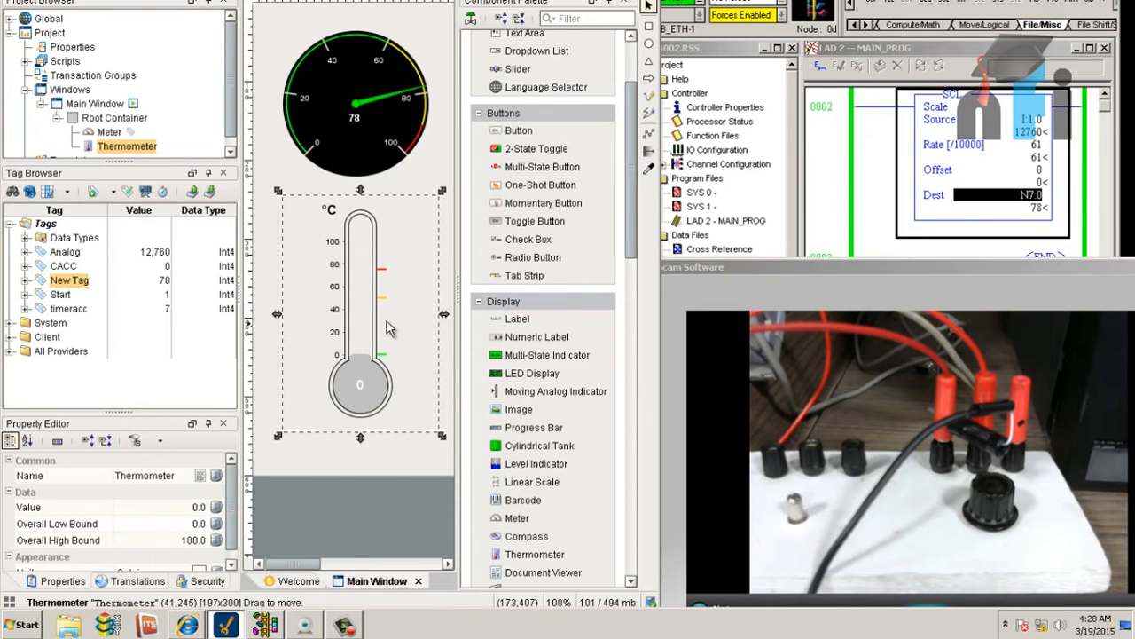
{"action": "mouse_move", "coordinate": [359, 333]}
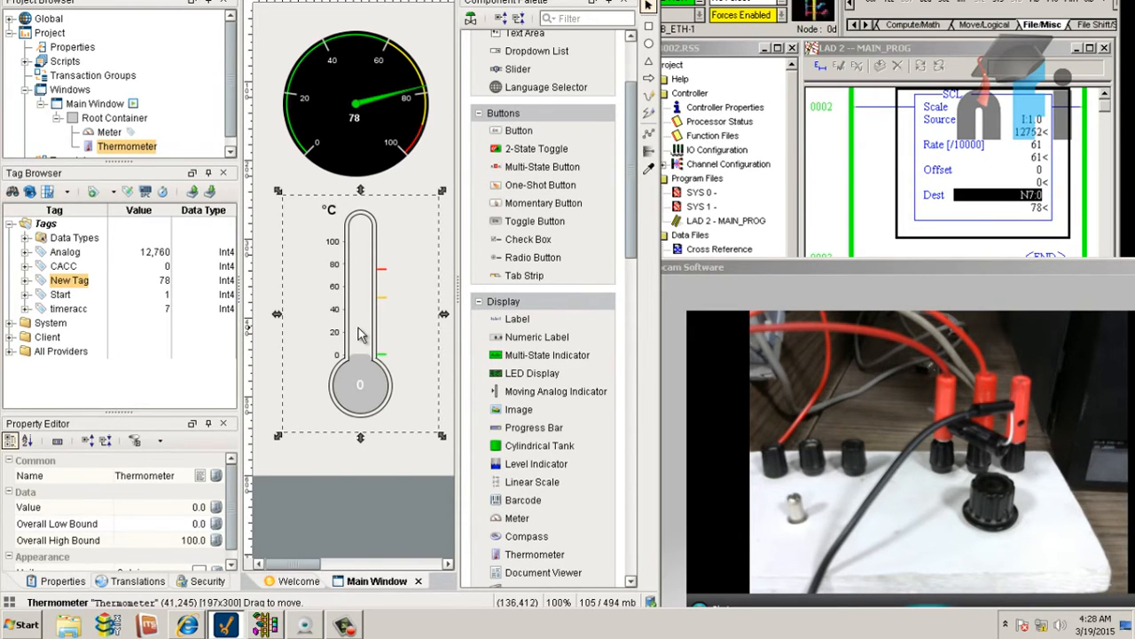
{"action": "mouse_move", "coordinate": [337, 363]}
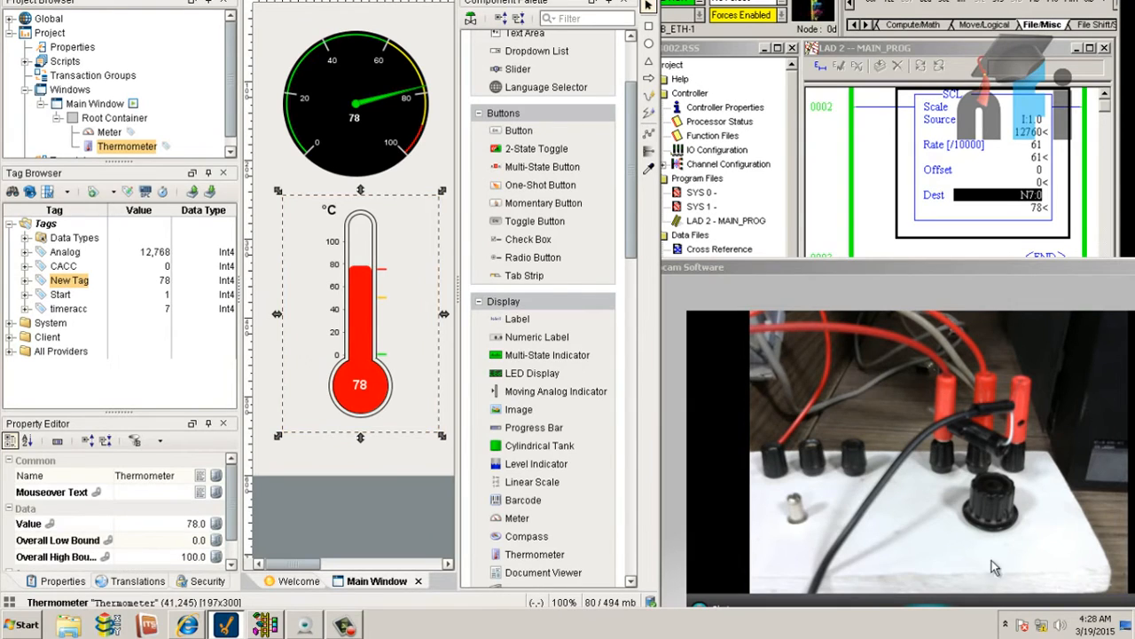
{"action": "mouse_move", "coordinate": [373, 142]}
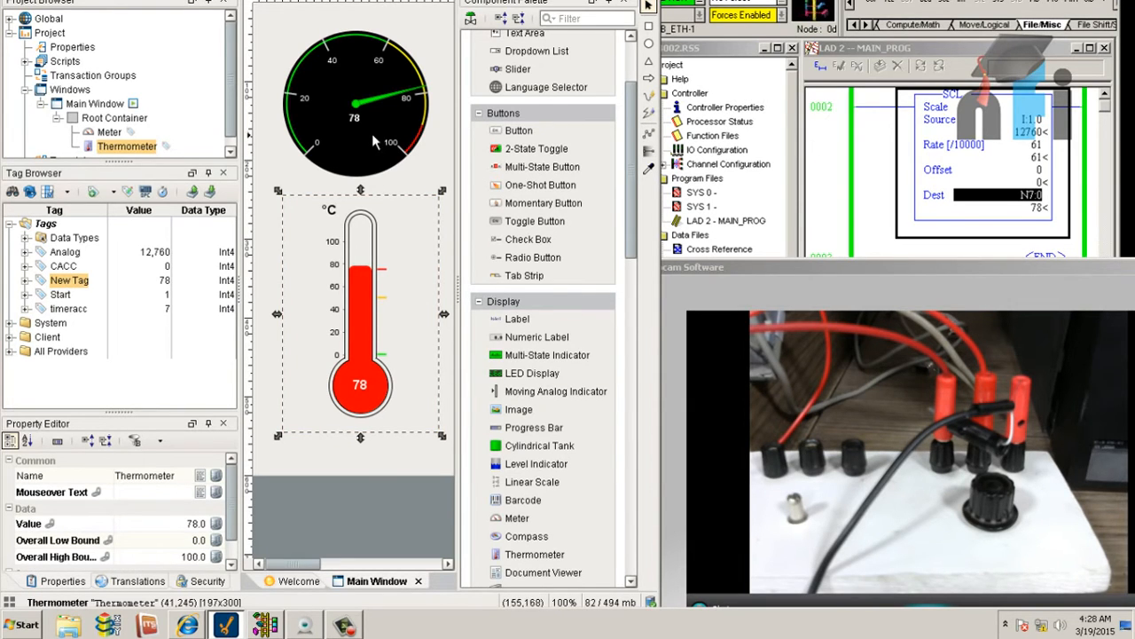
{"action": "mouse_move", "coordinate": [1027, 220]}
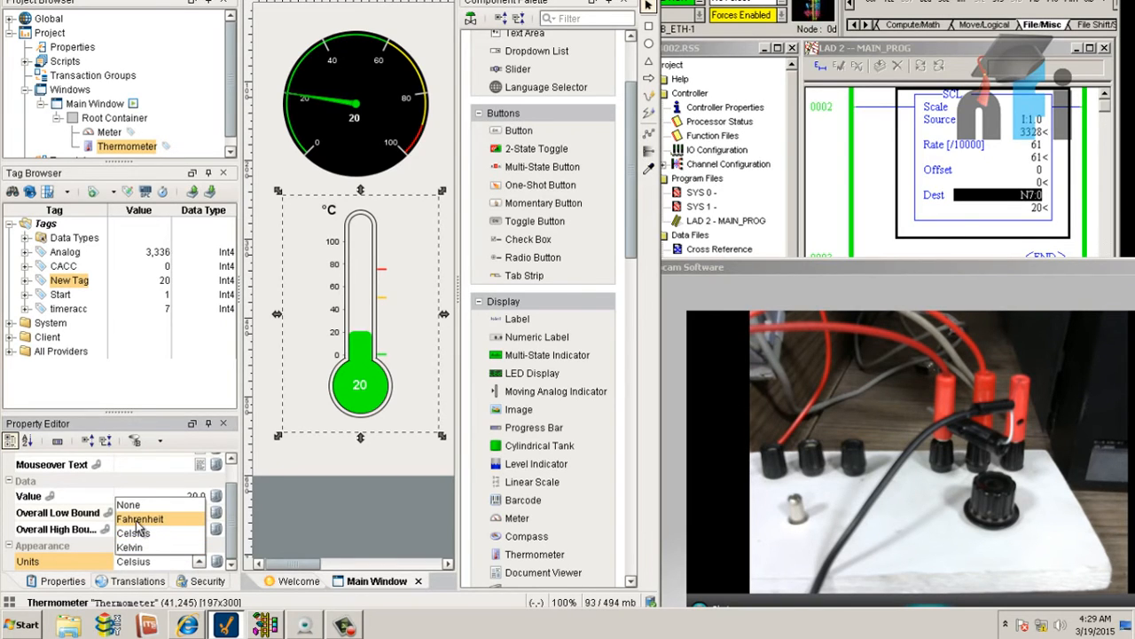
{"action": "left_click", "coordinate": [140, 518]}
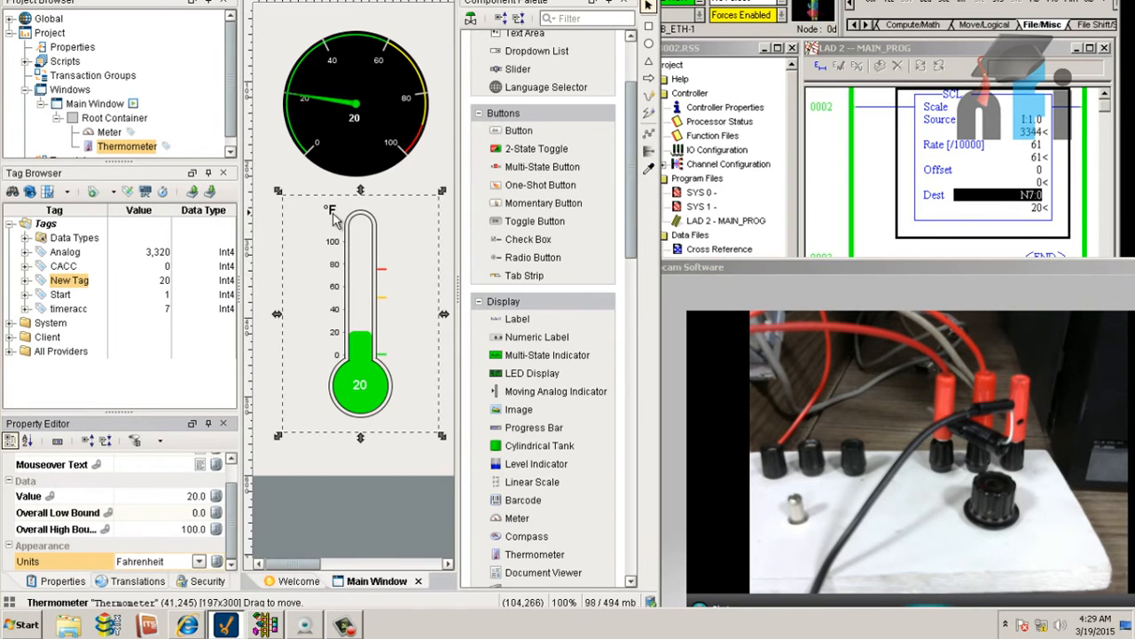
{"action": "left_click", "coordinate": [198, 561]}
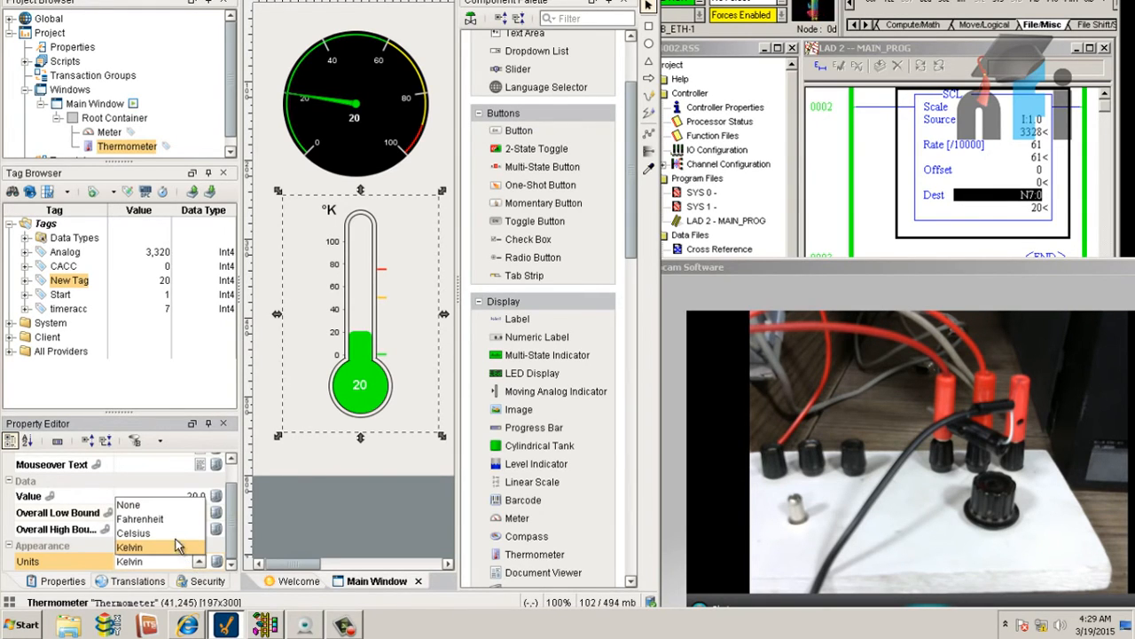
{"action": "left_click", "coordinate": [133, 532]}
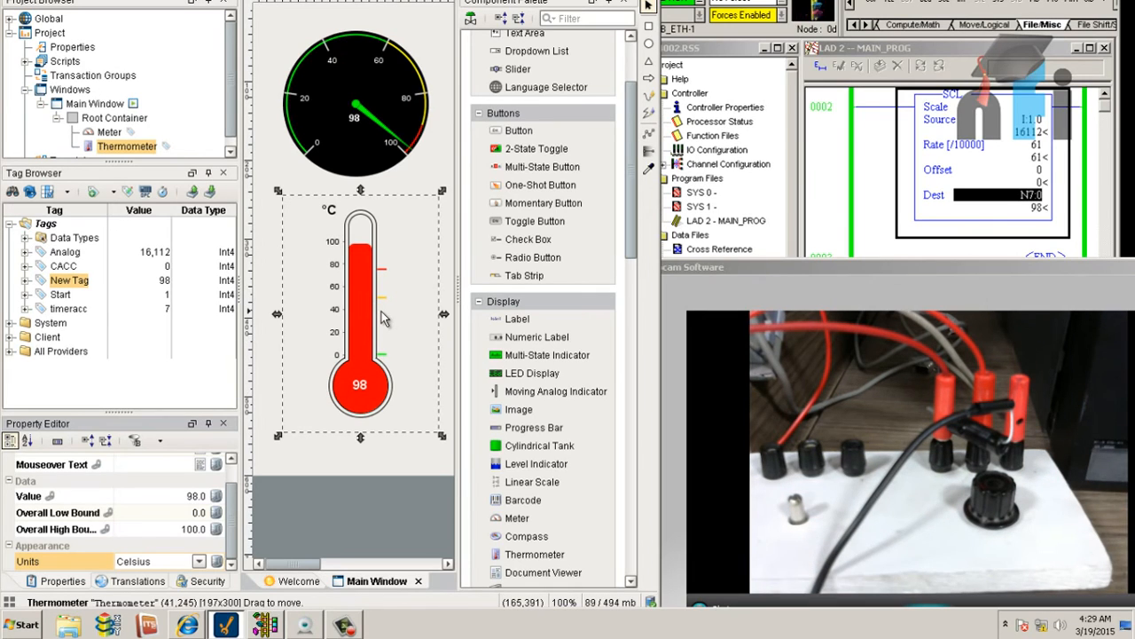
{"action": "mouse_move", "coordinate": [381, 212]}
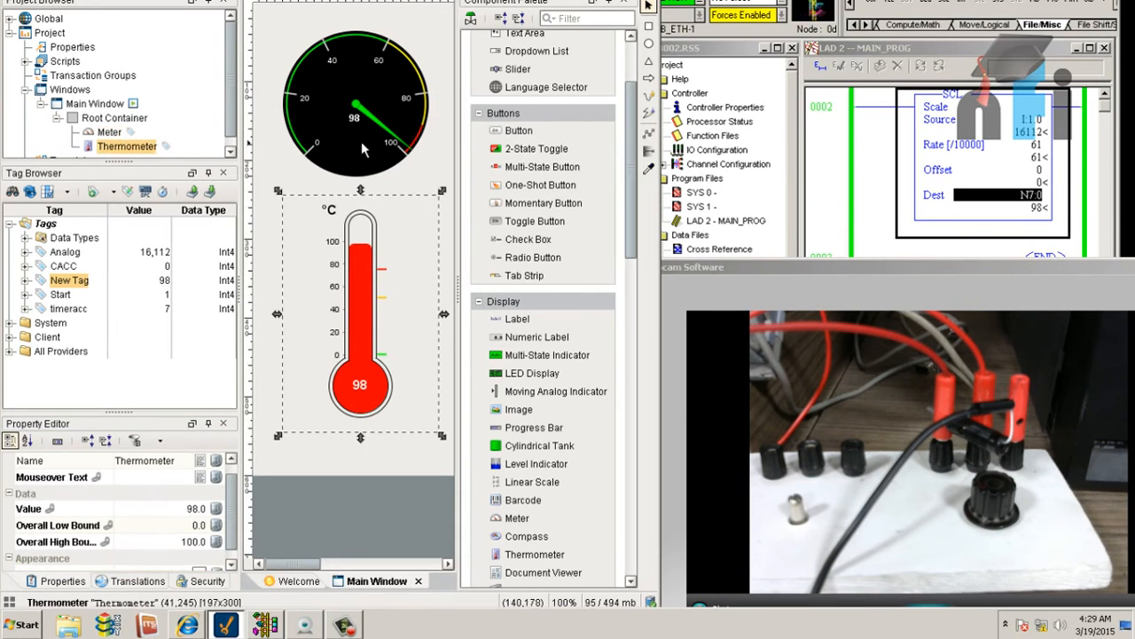
{"action": "left_click", "coordinate": [355, 101]}
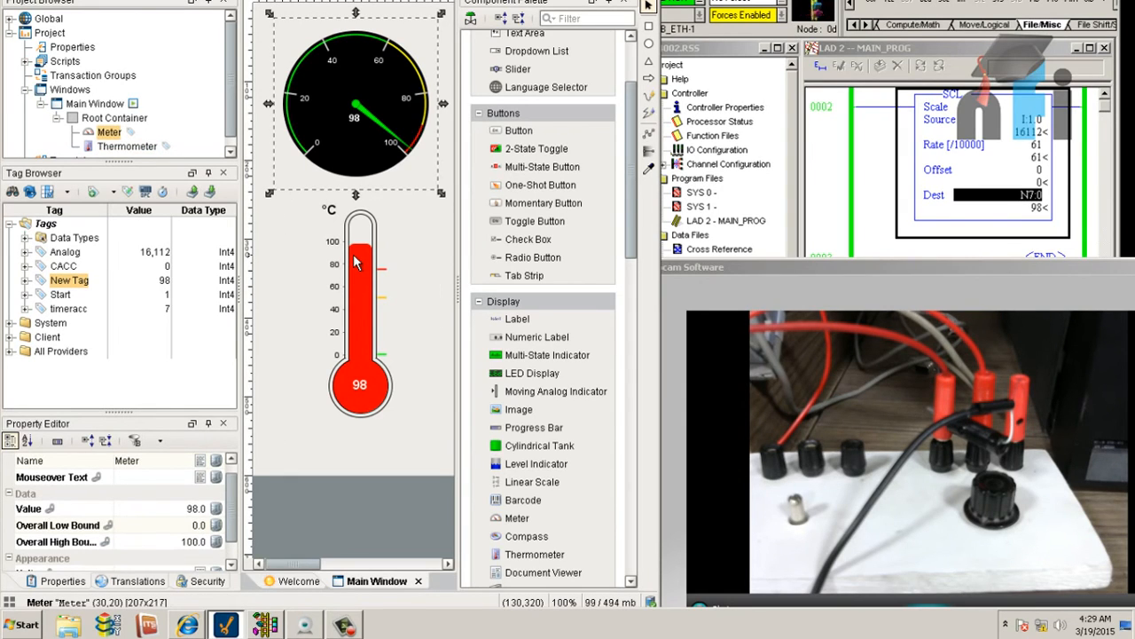
{"action": "mouse_move", "coordinate": [377, 232]}
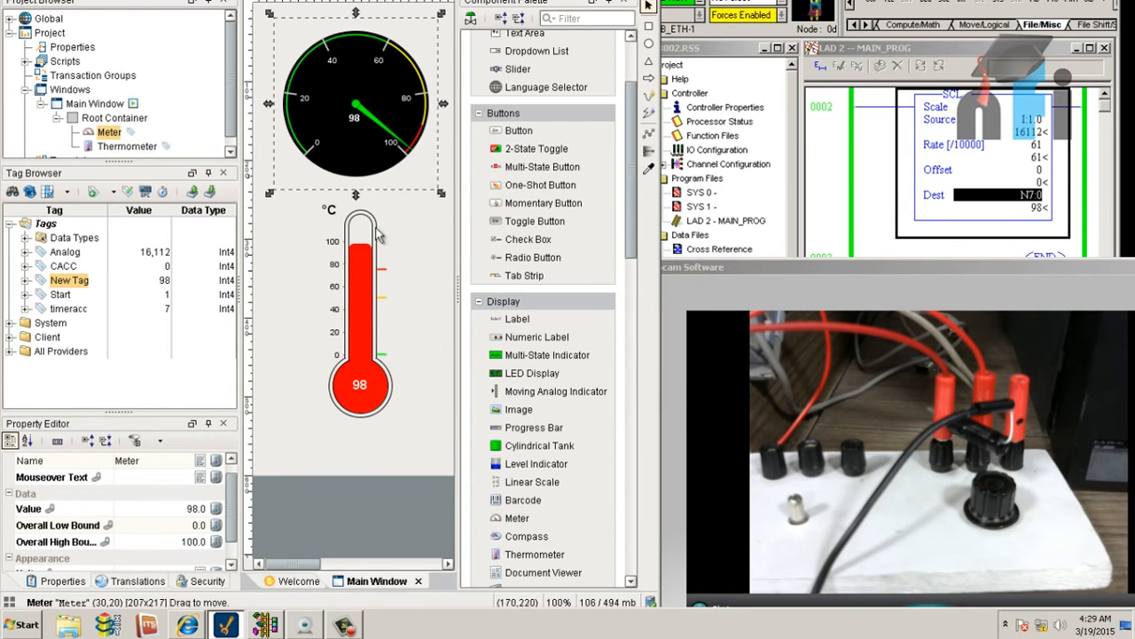
{"action": "left_click", "coordinate": [358, 319]}
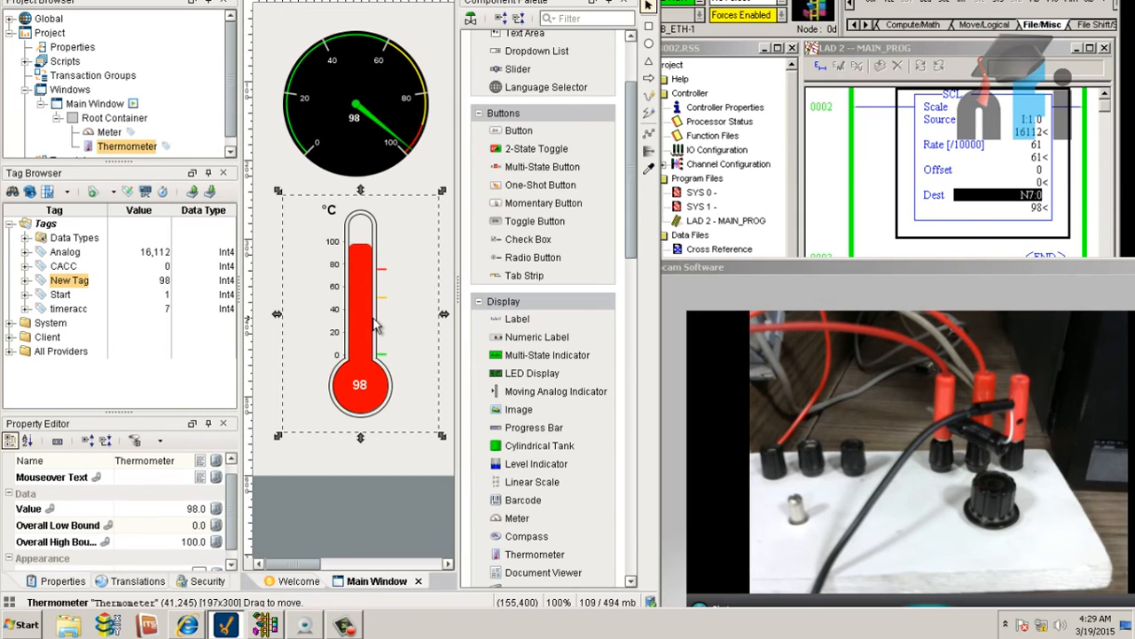